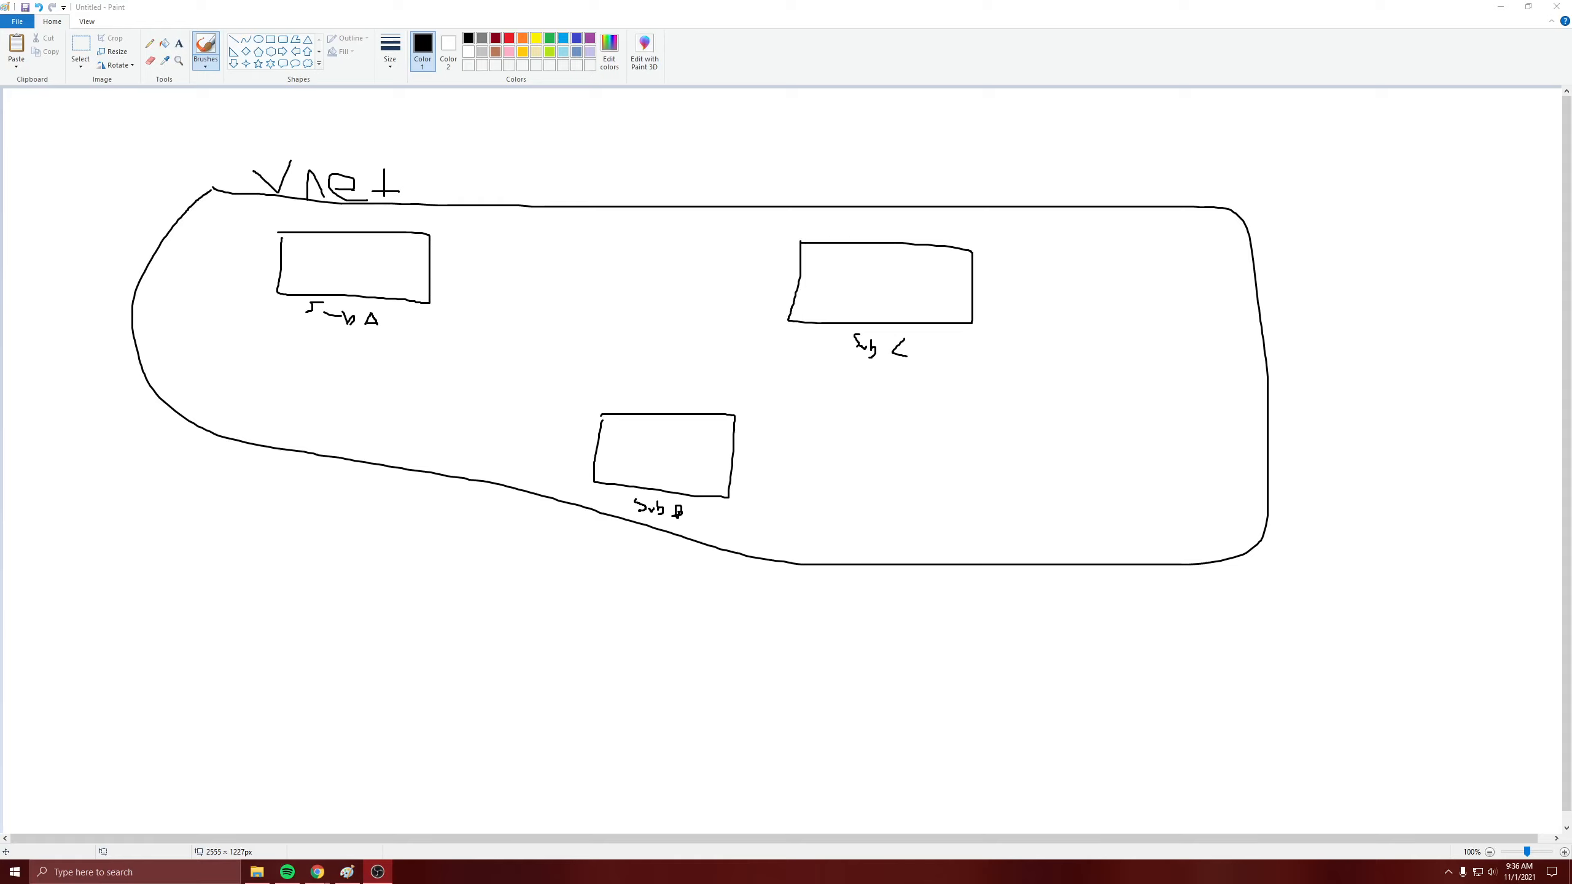
pyautogui.moveTo(391, 396)
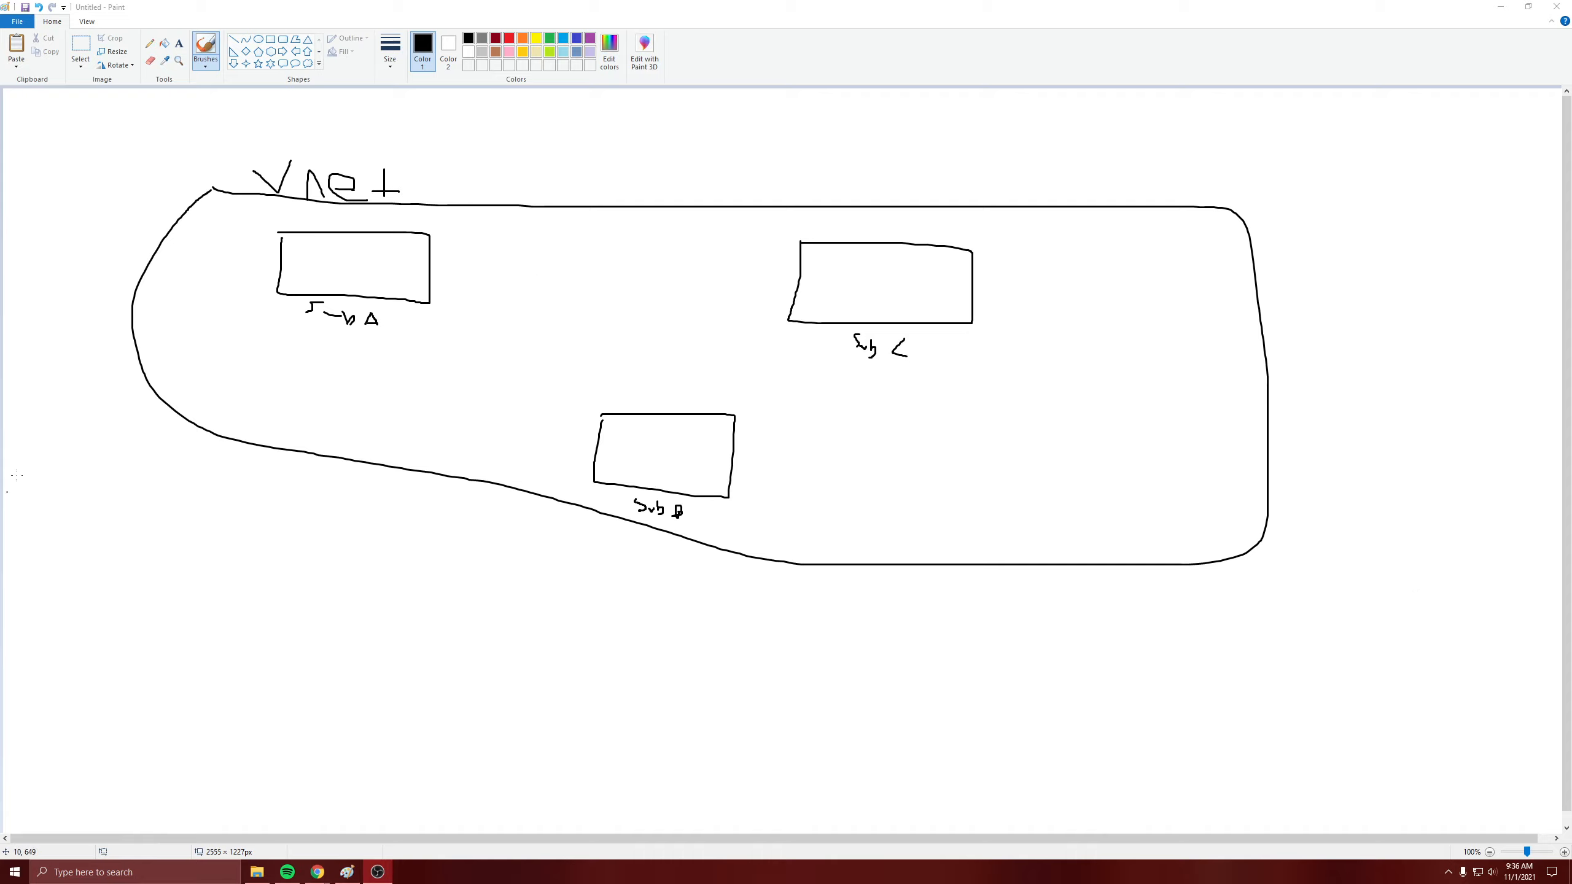
pyautogui.moveTo(872, 849)
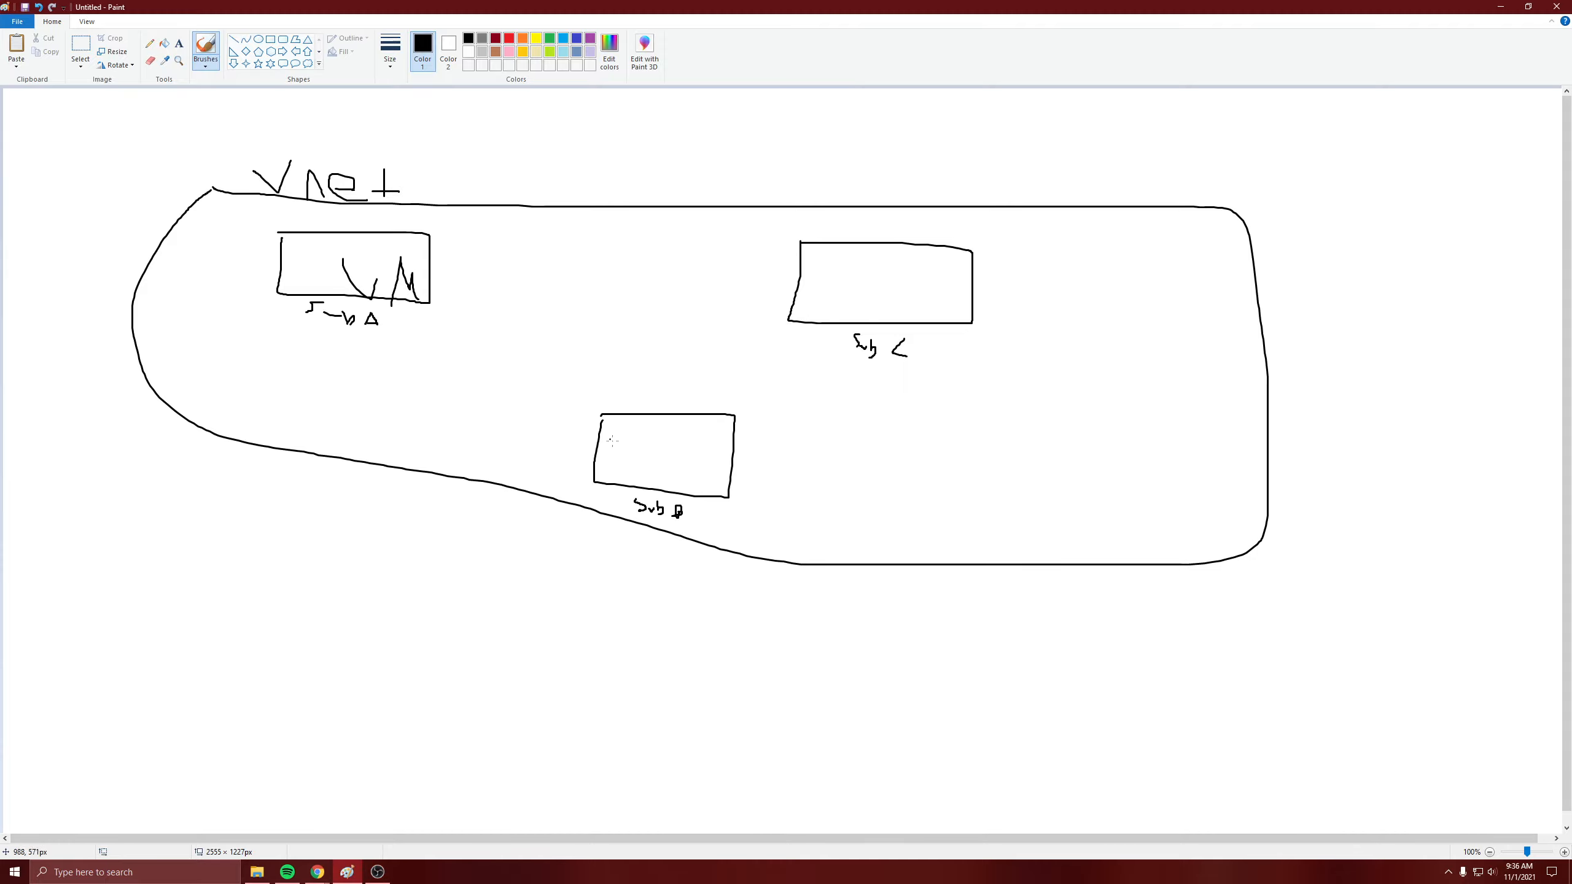
# Hand-write VM in the Sub B and Sub C boxes and add a short stroke left of Sub B
pyautogui.moveTo(630, 434); pyautogui.dragTo(646, 459)
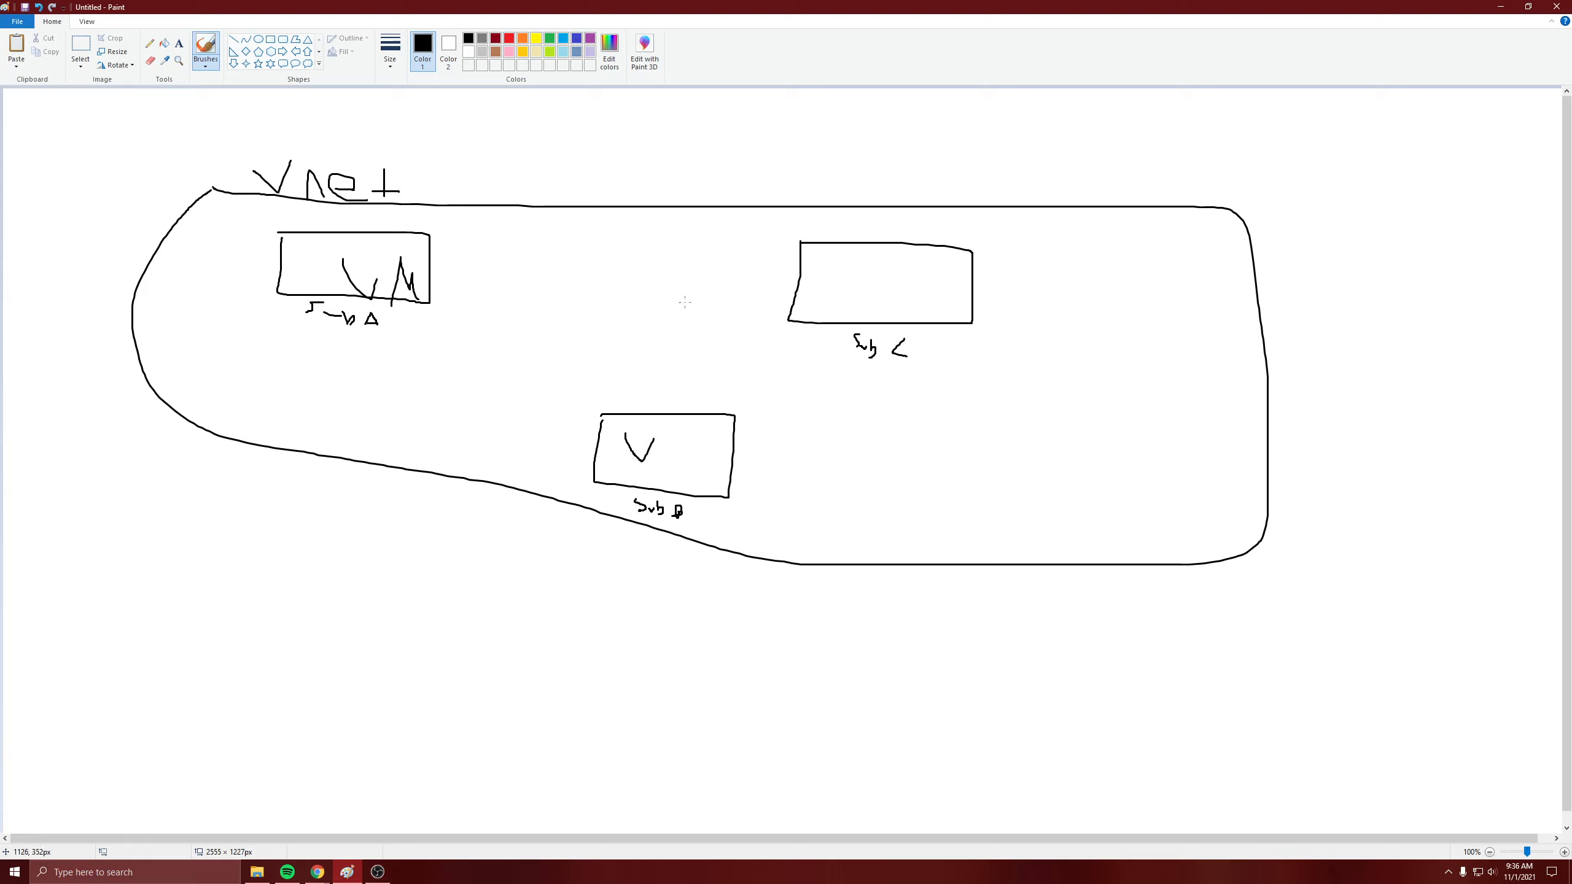
pyautogui.moveTo(963, 349)
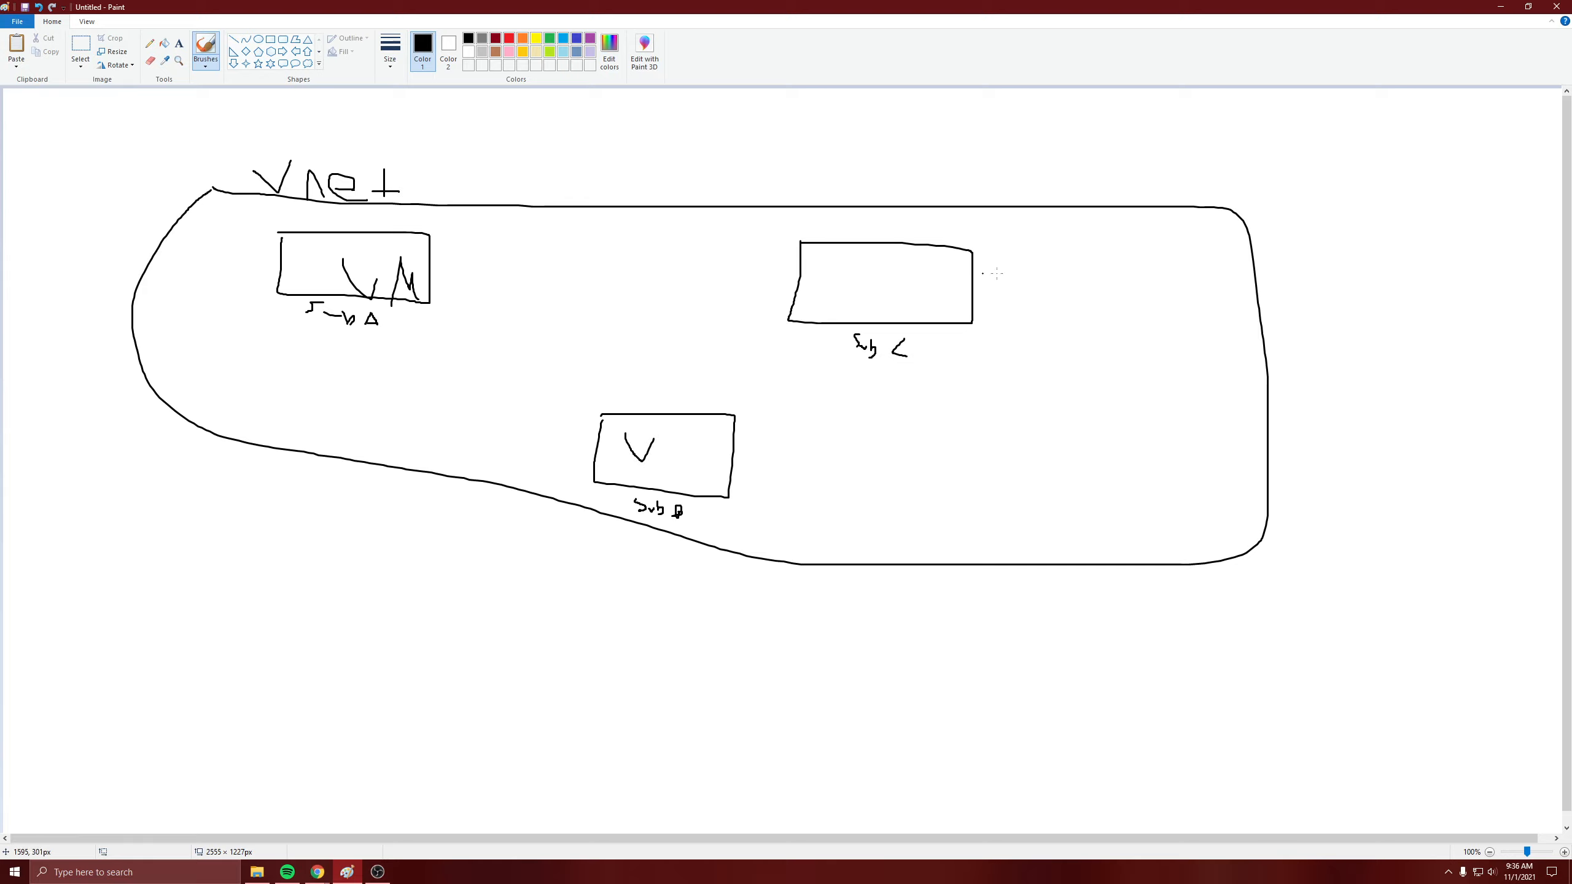
pyautogui.moveTo(442, 391)
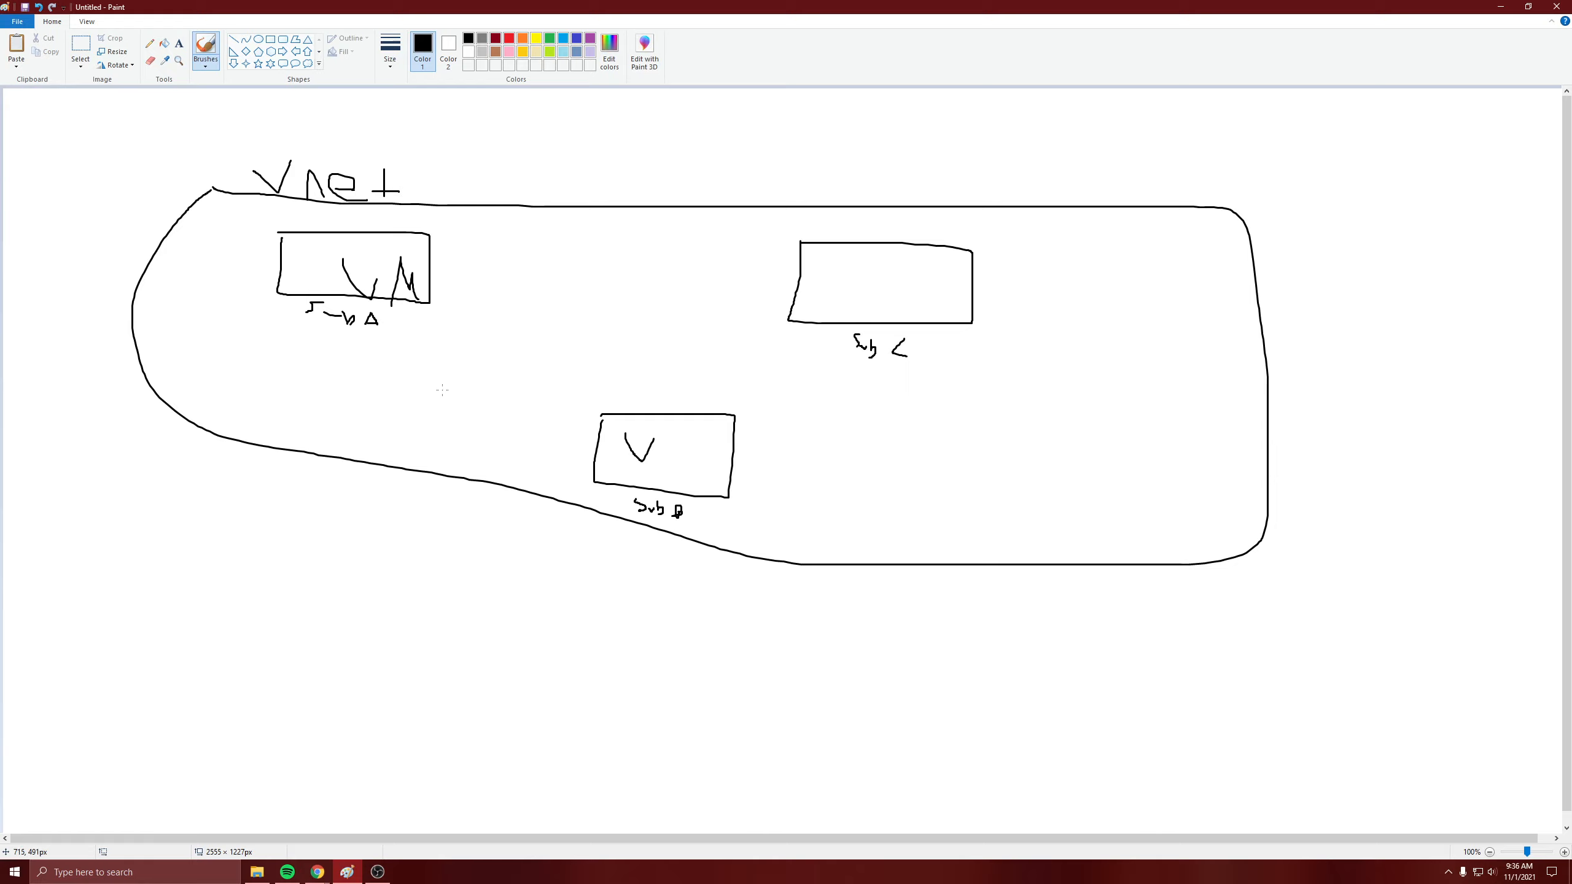
pyautogui.moveTo(781, 406)
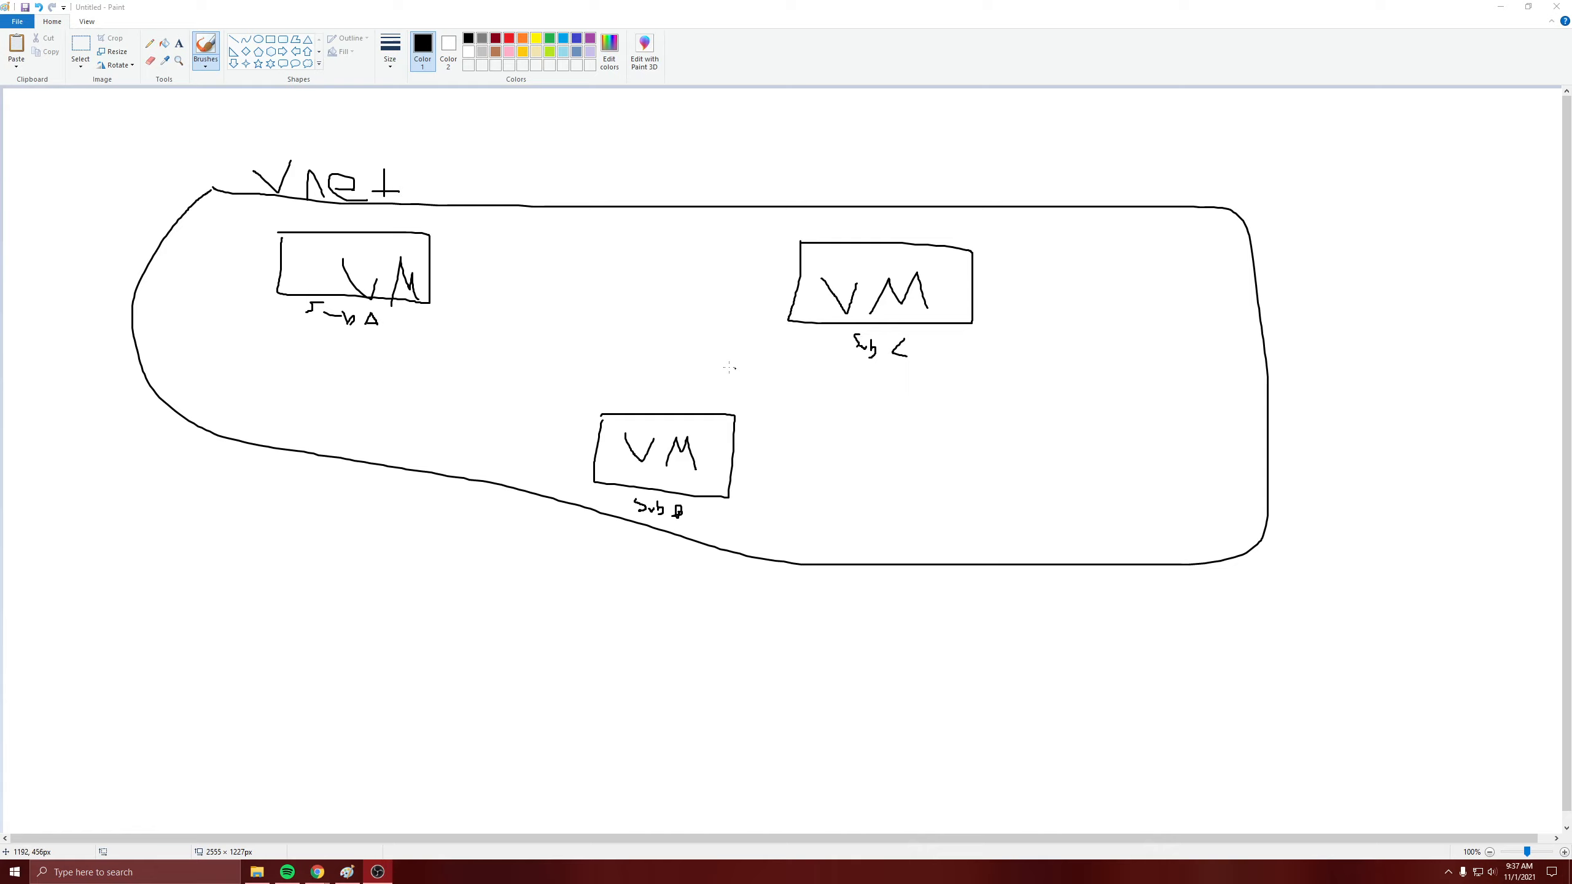
pyautogui.moveTo(527, 451); pyautogui.dragTo(561, 445)
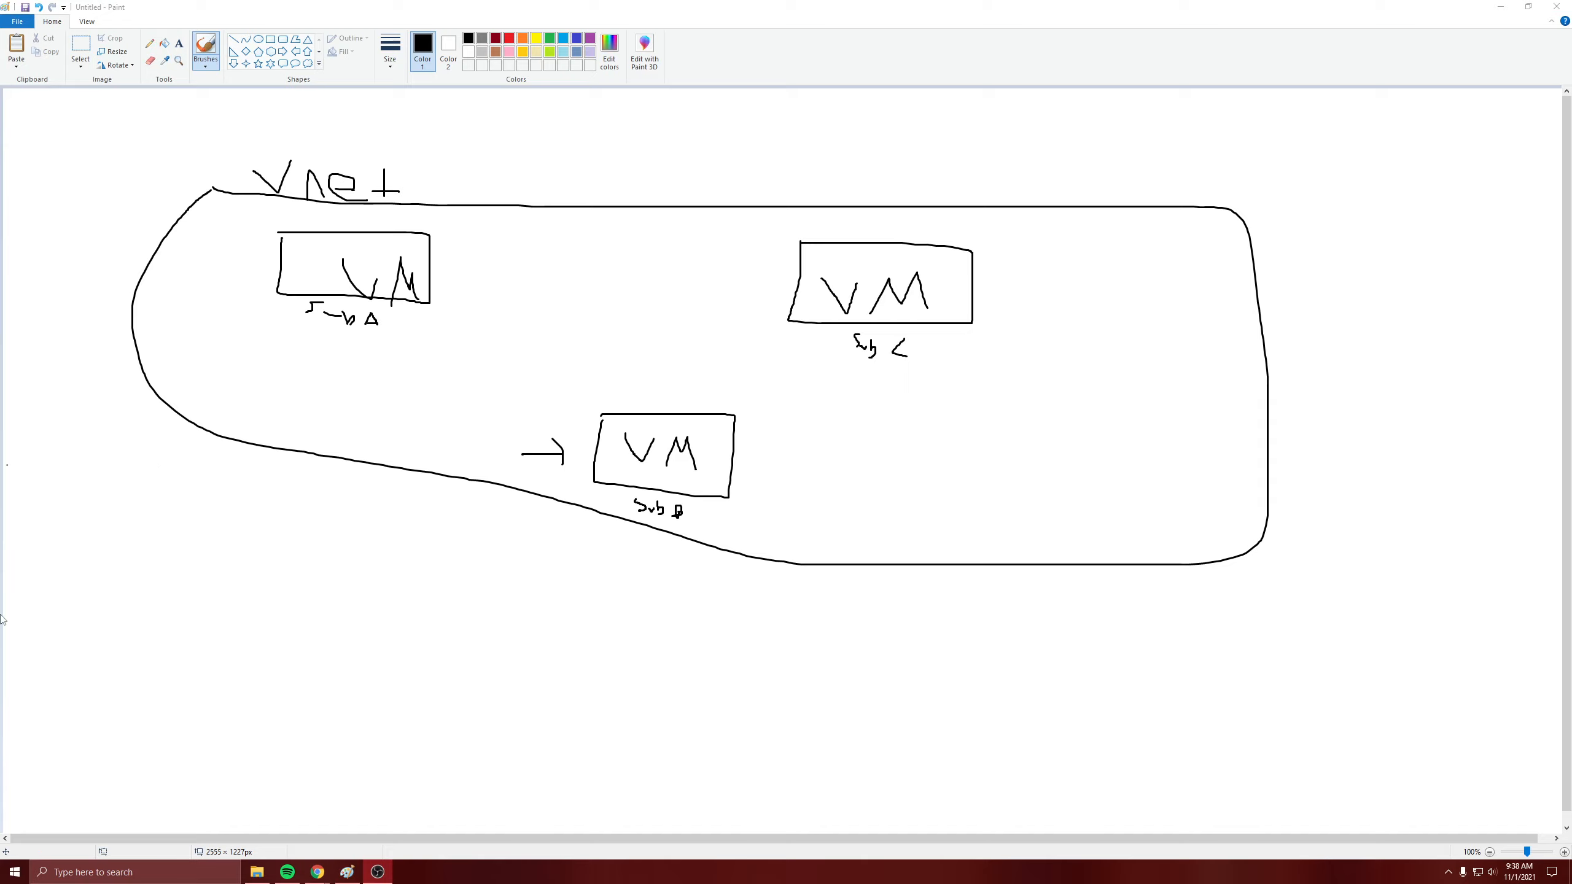
# Draw a long line under the VNet and an upward inbound arrow with arrowhead beneath Sub B
pyautogui.moveTo(38, 707); pyautogui.dragTo(980, 786)
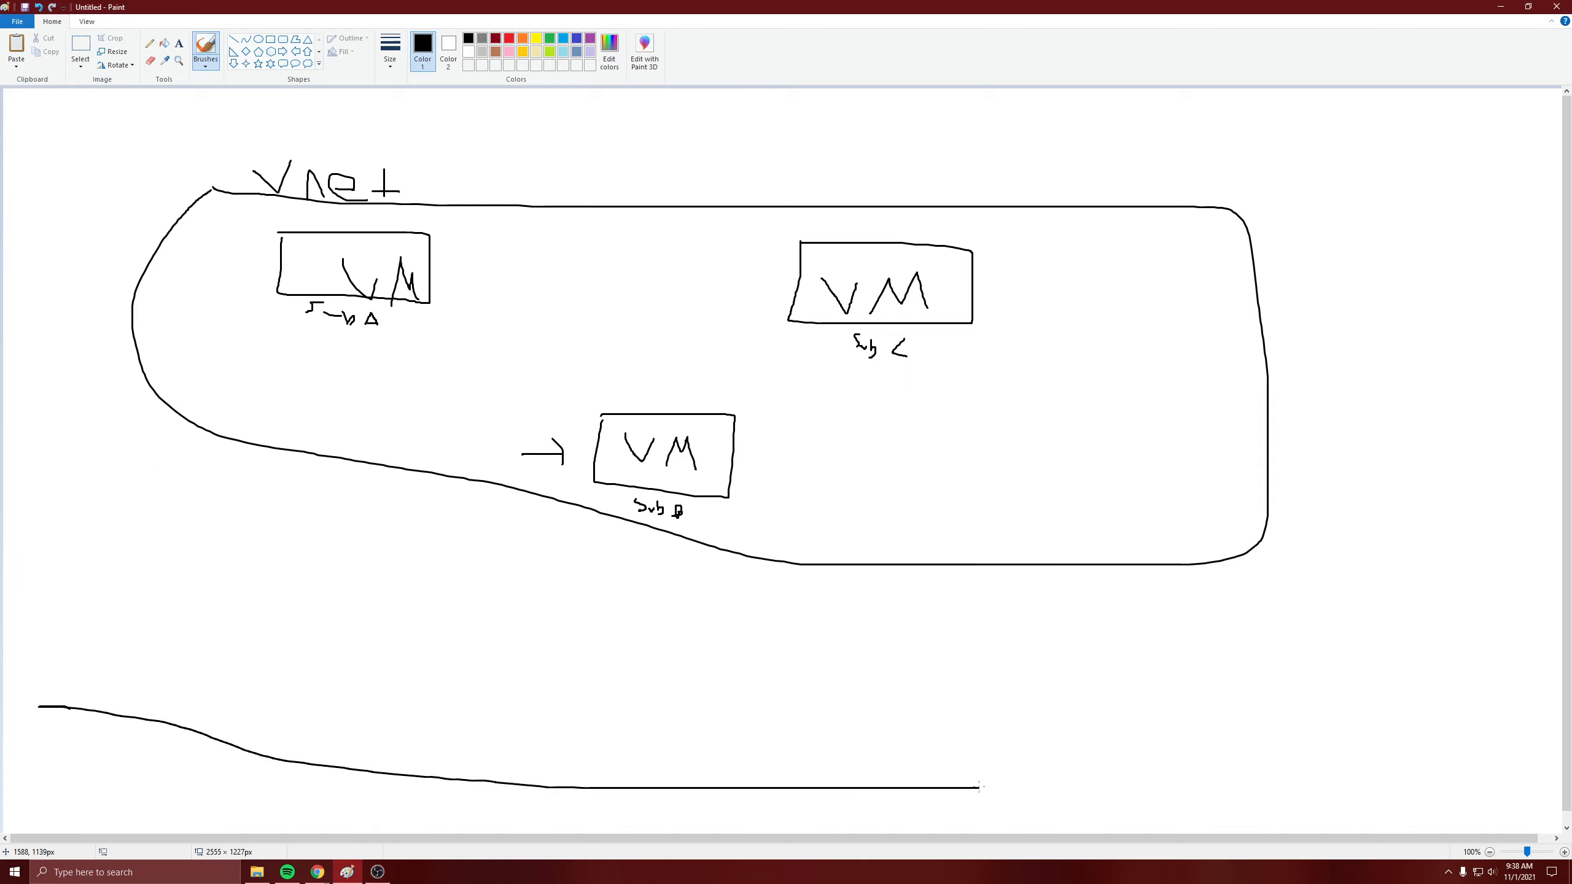
pyautogui.moveTo(649, 560); pyautogui.dragTo(739, 784)
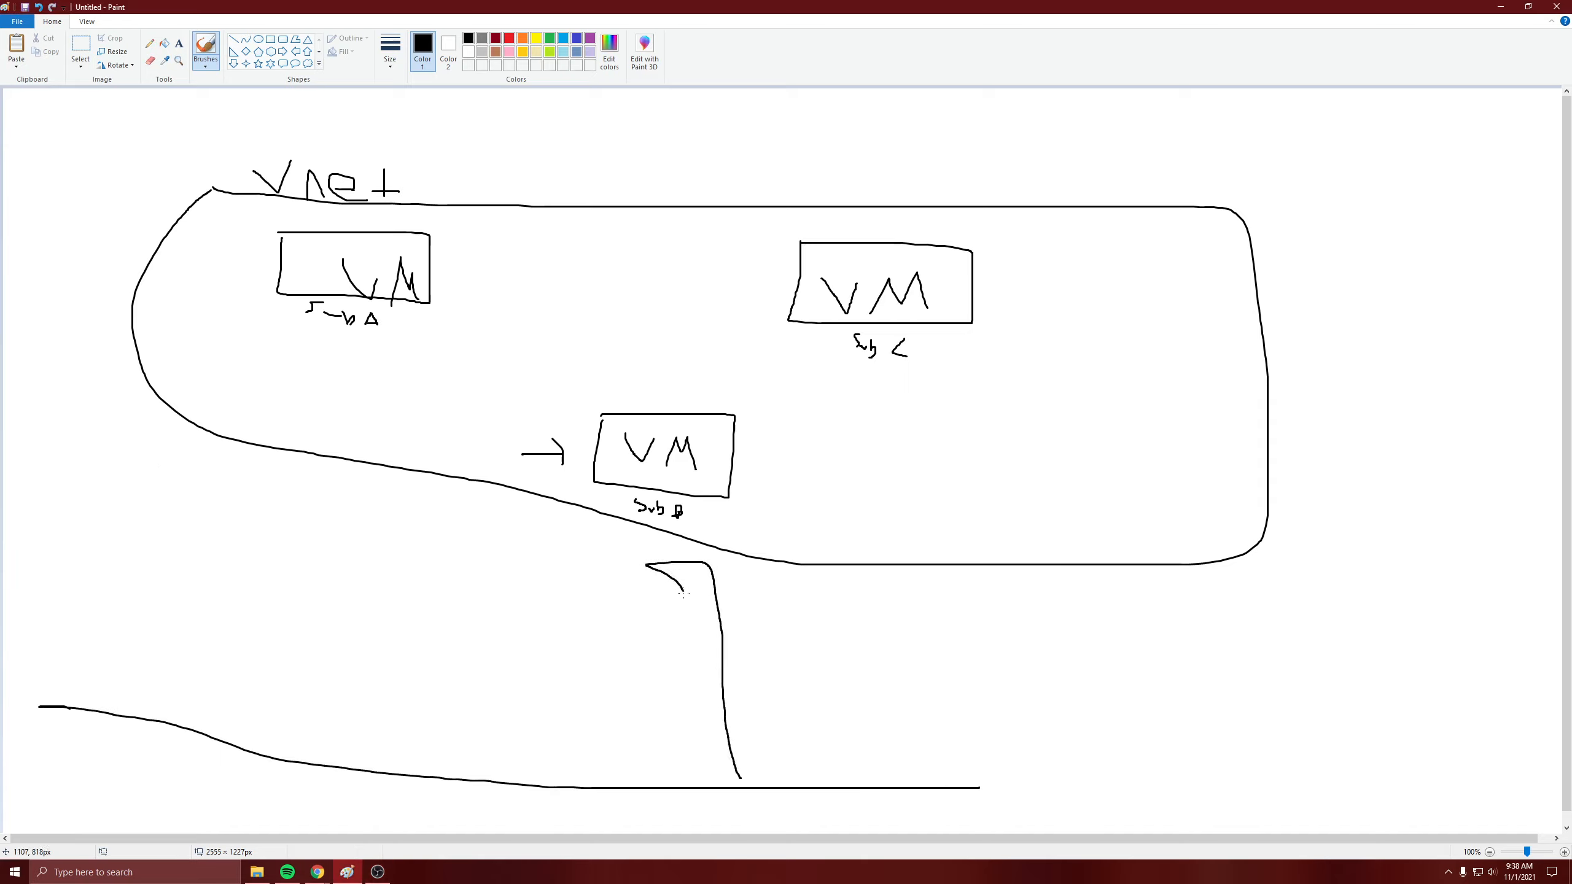
pyautogui.moveTo(701, 561); pyautogui.dragTo(766, 597)
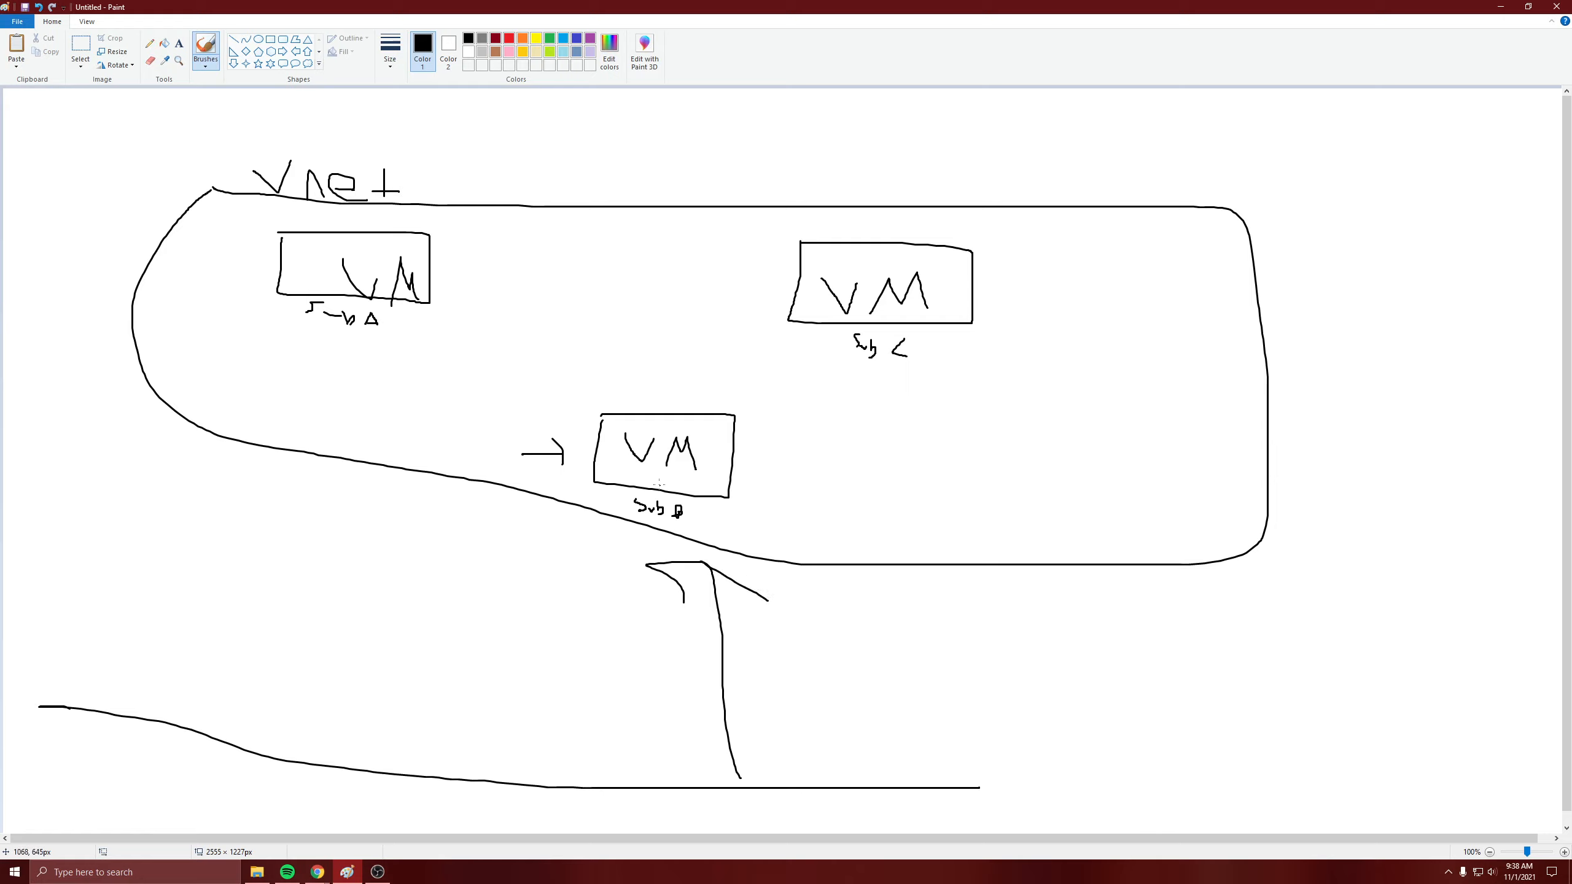
pyautogui.moveTo(684, 445)
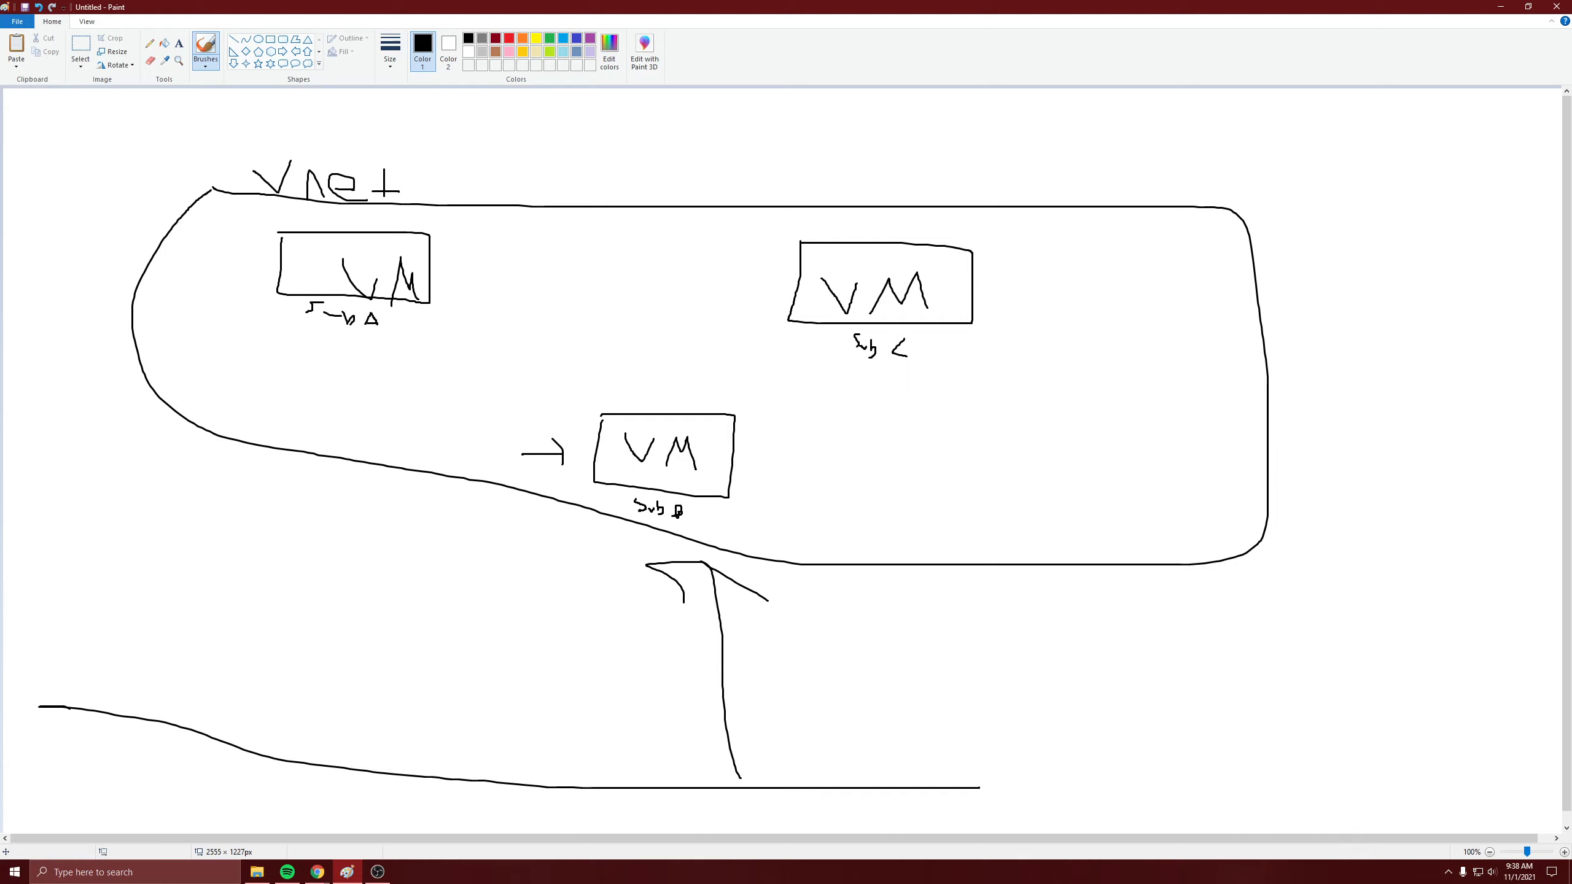
pyautogui.moveTo(614, 554)
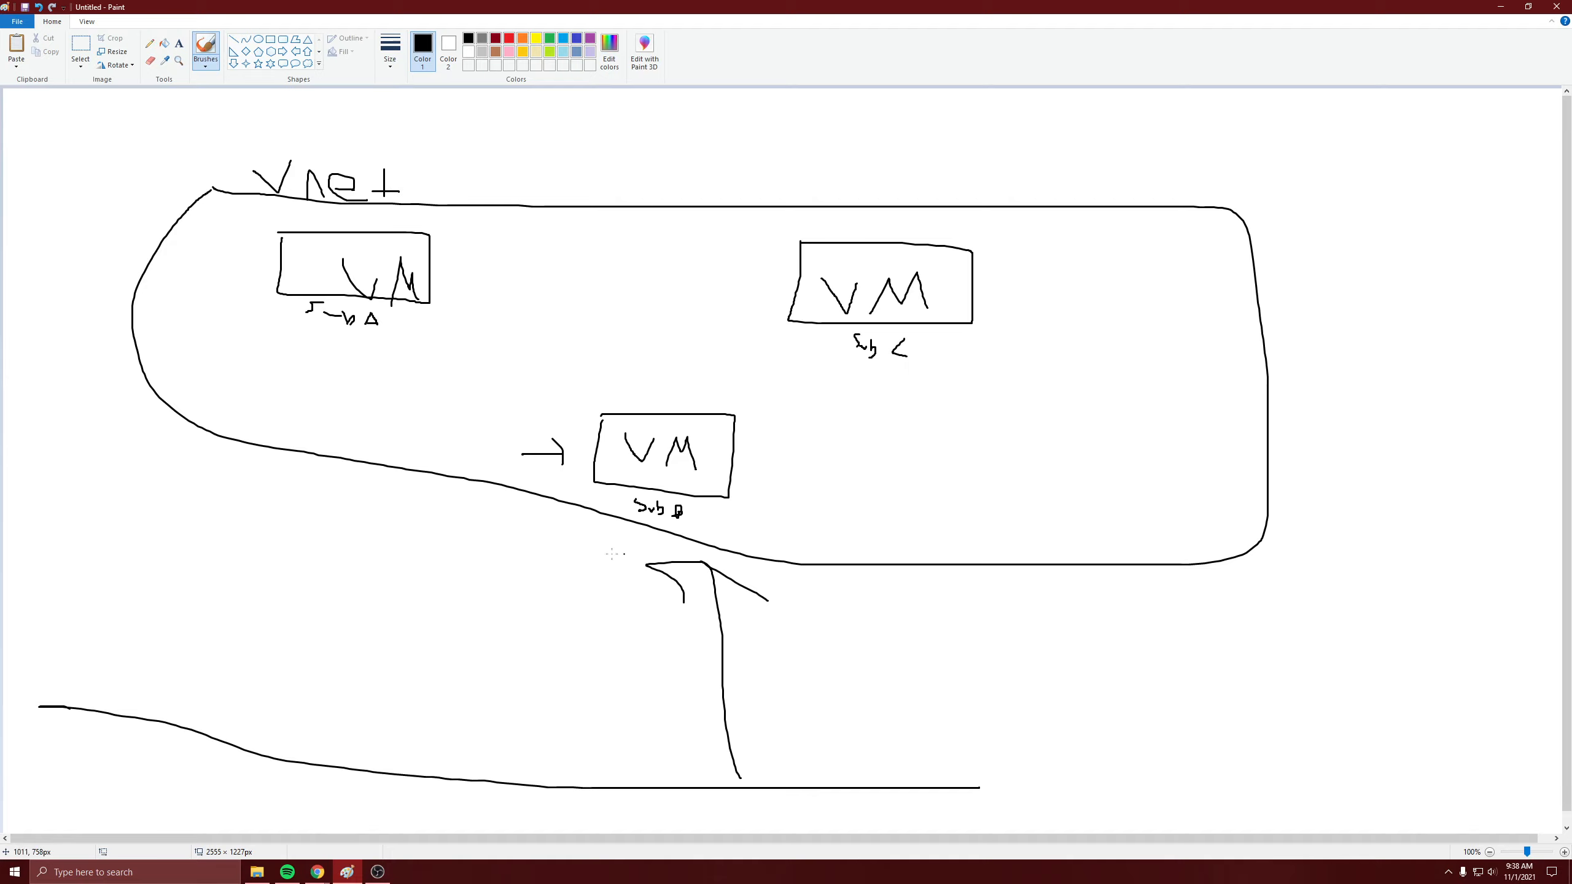
pyautogui.moveTo(737, 380)
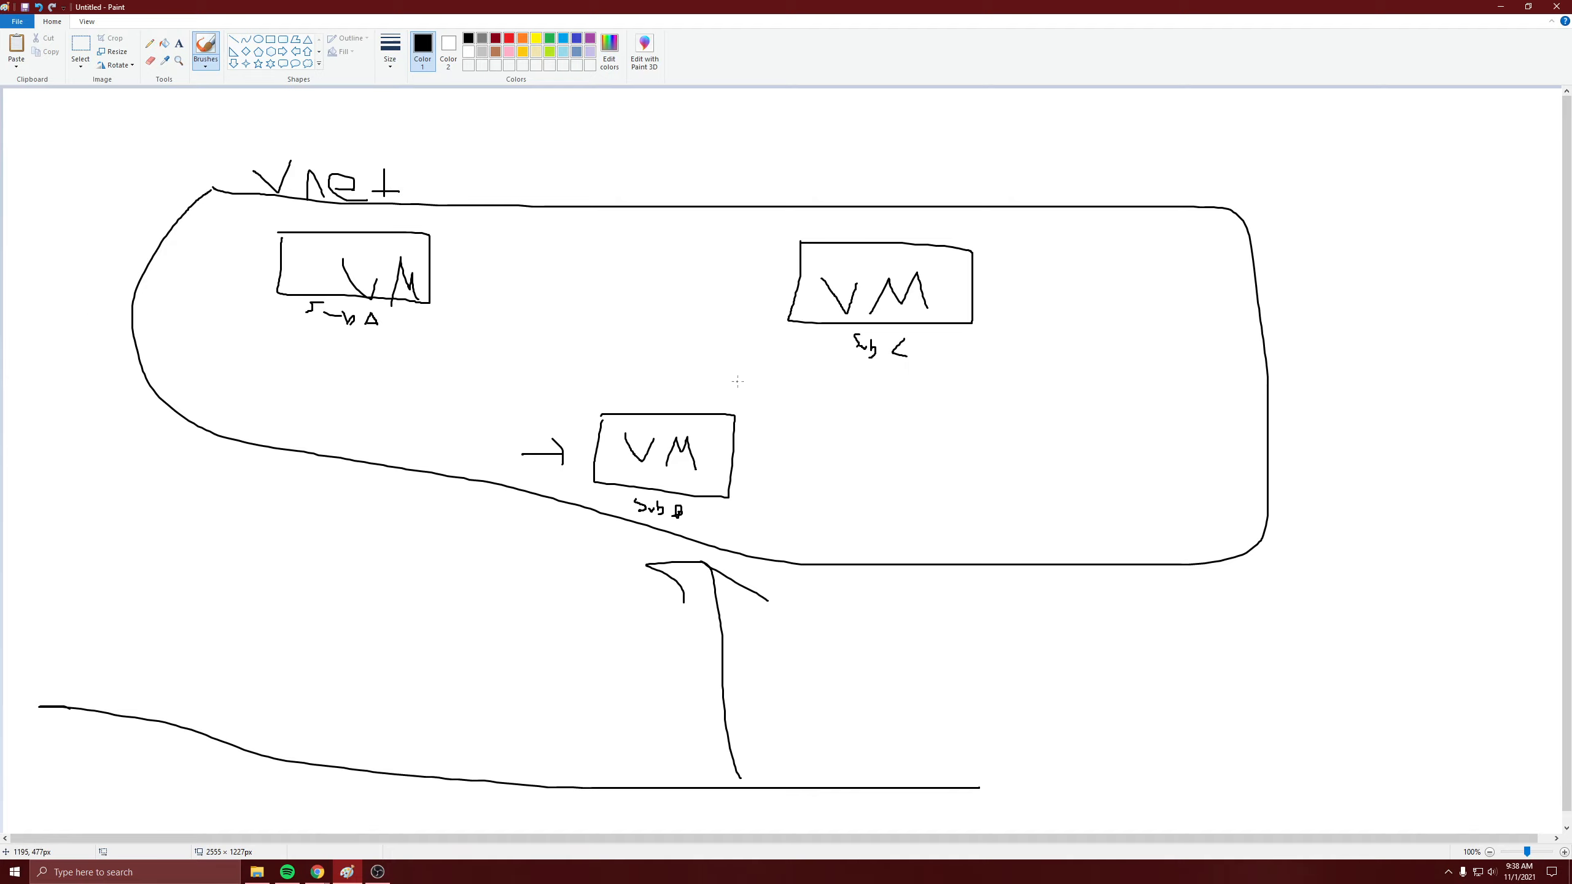
pyautogui.moveTo(390, 458)
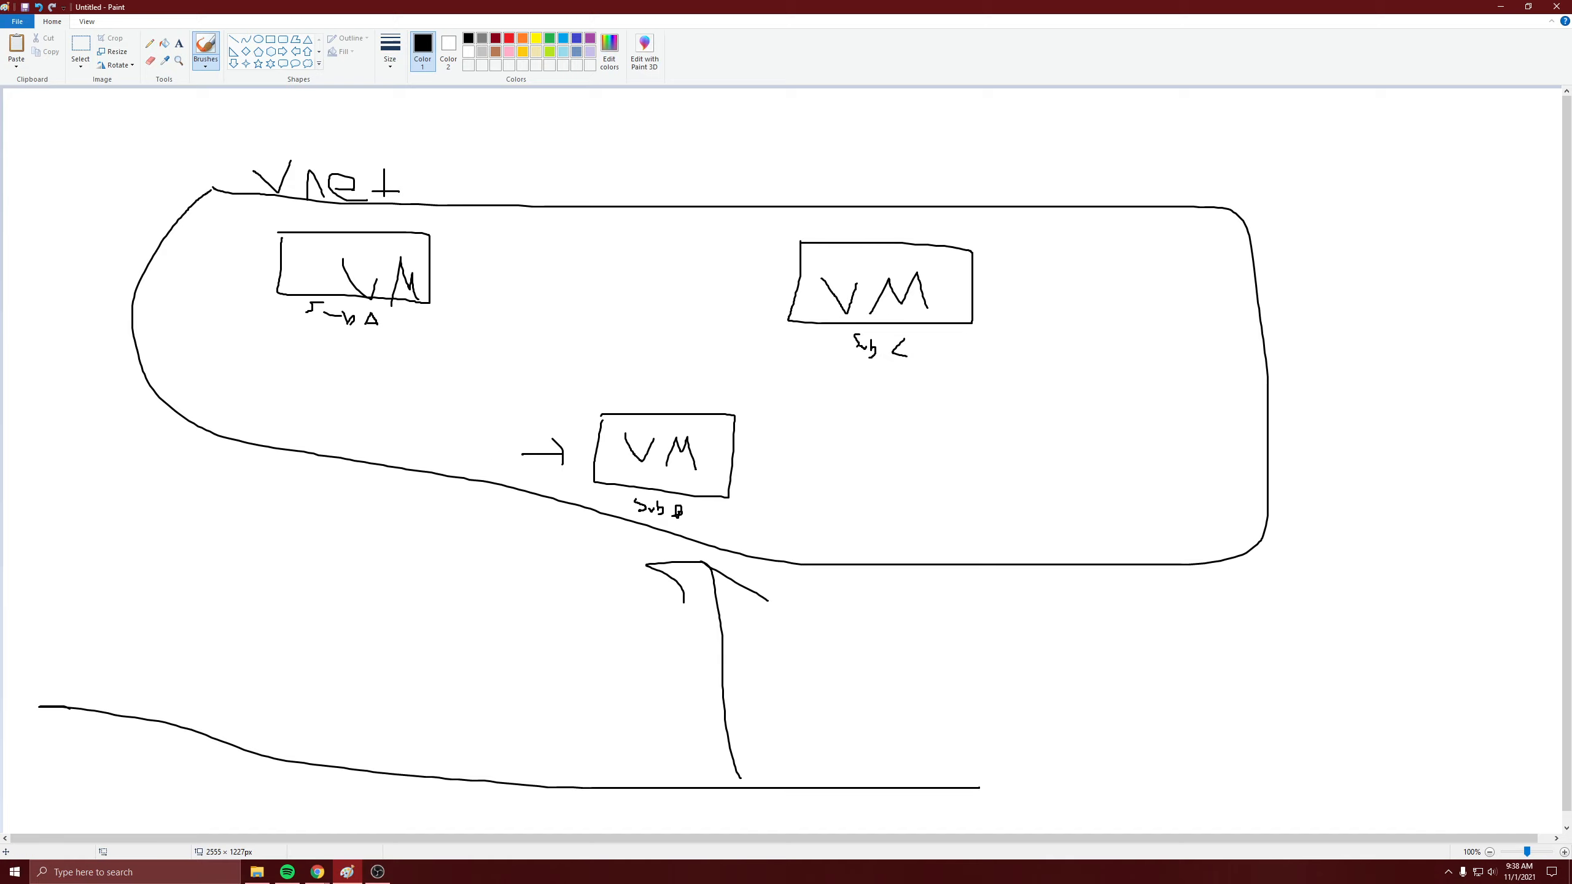
pyautogui.moveTo(827, 406)
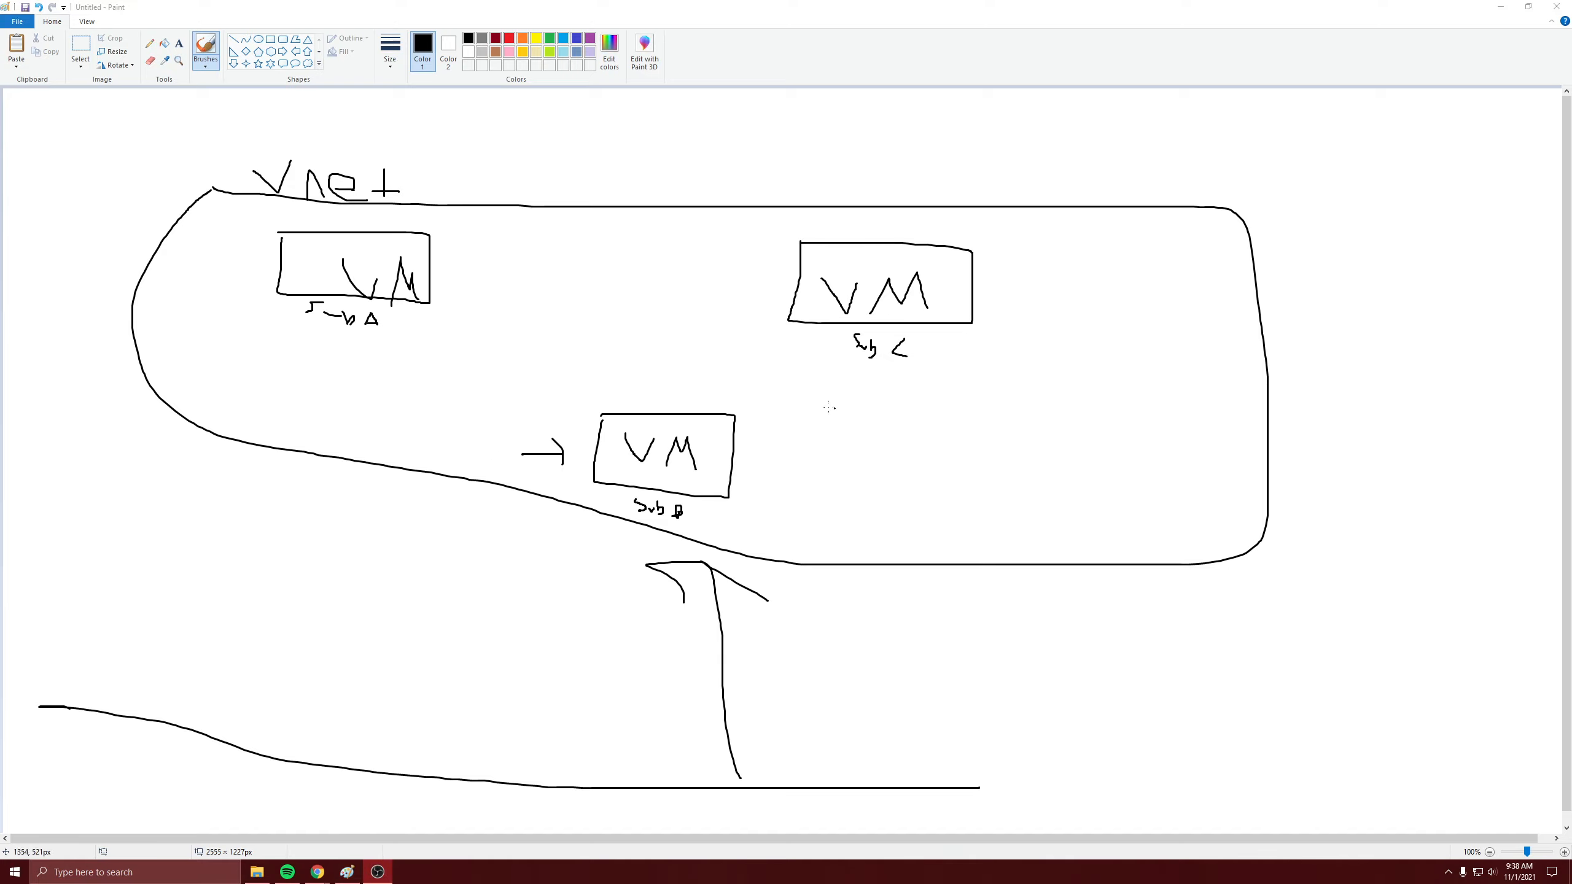
pyautogui.moveTo(679, 438)
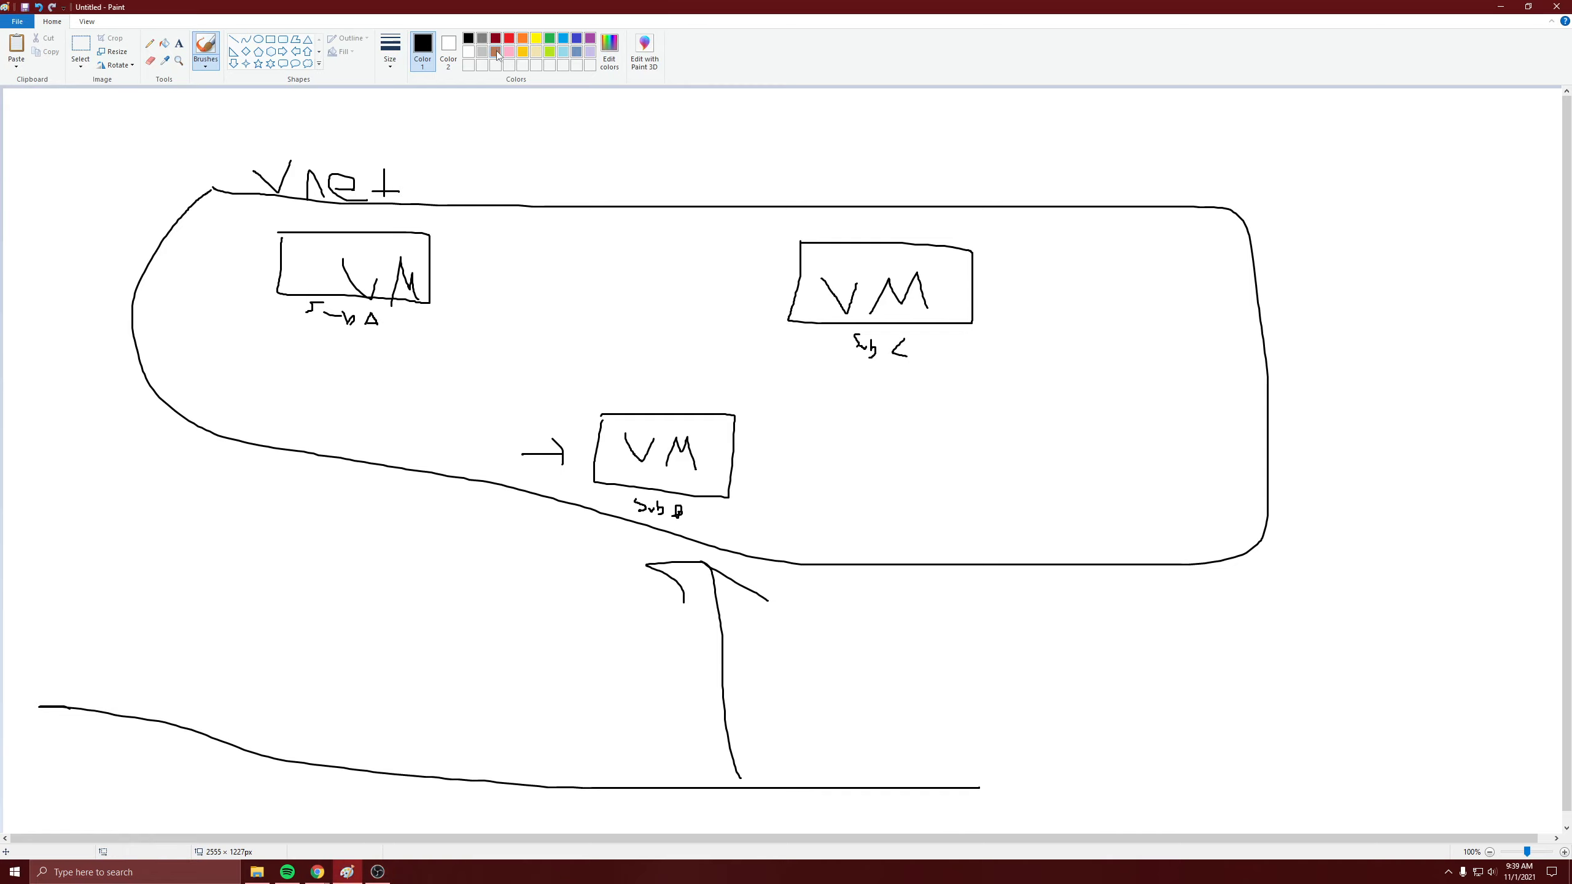
# Brush brown arrows from Sub A to Sub C and down into Sub B with a downward arrowhead
pyautogui.moveTo(492, 277); pyautogui.dragTo(741, 281)
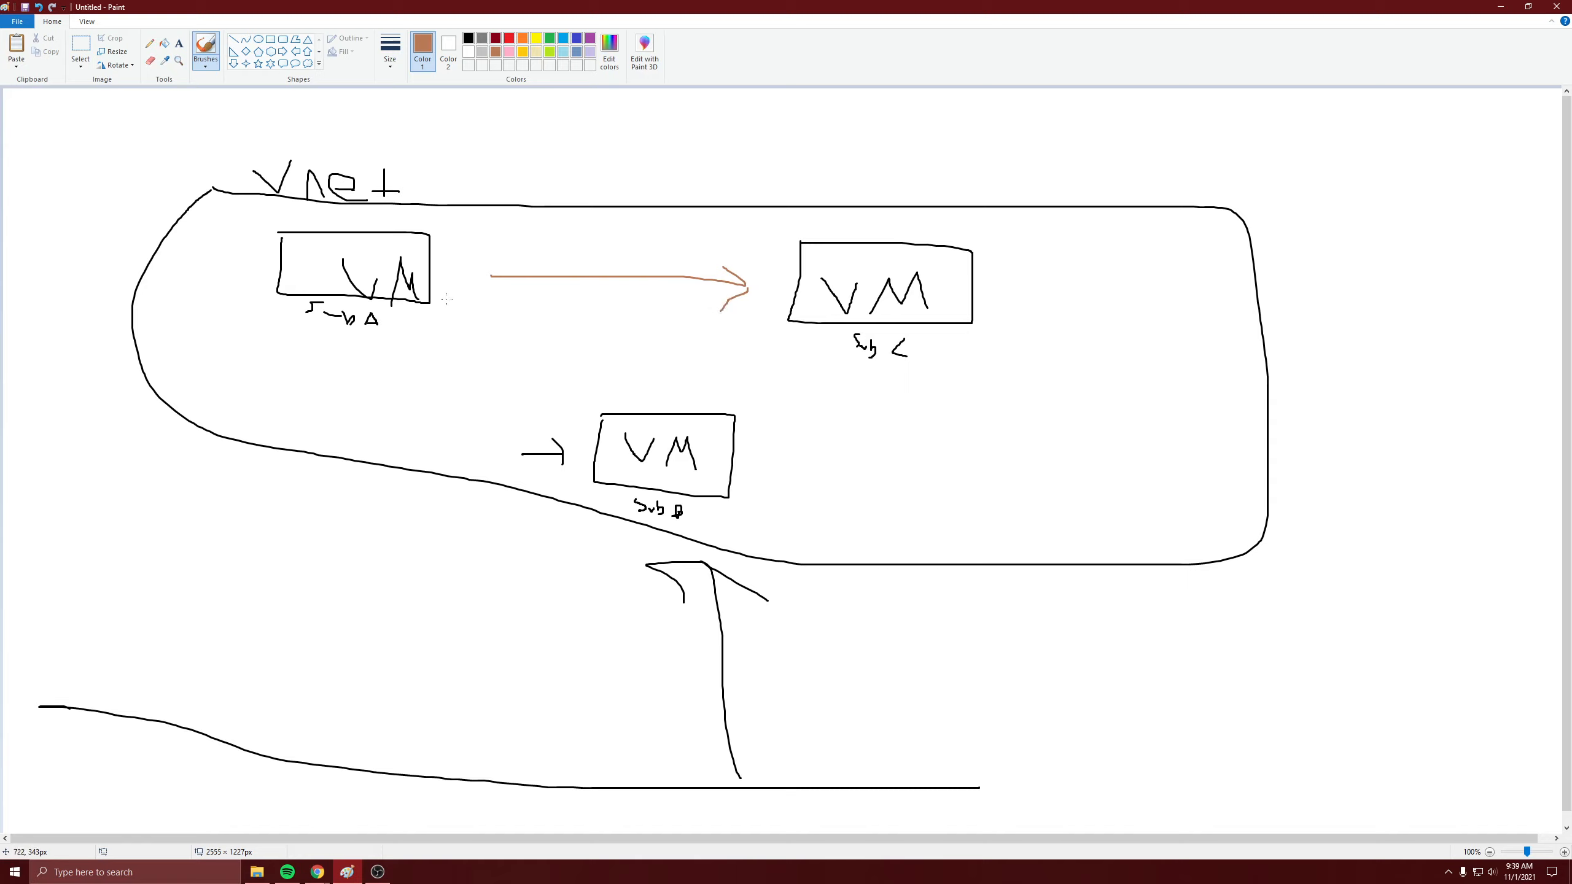
pyautogui.moveTo(621, 233)
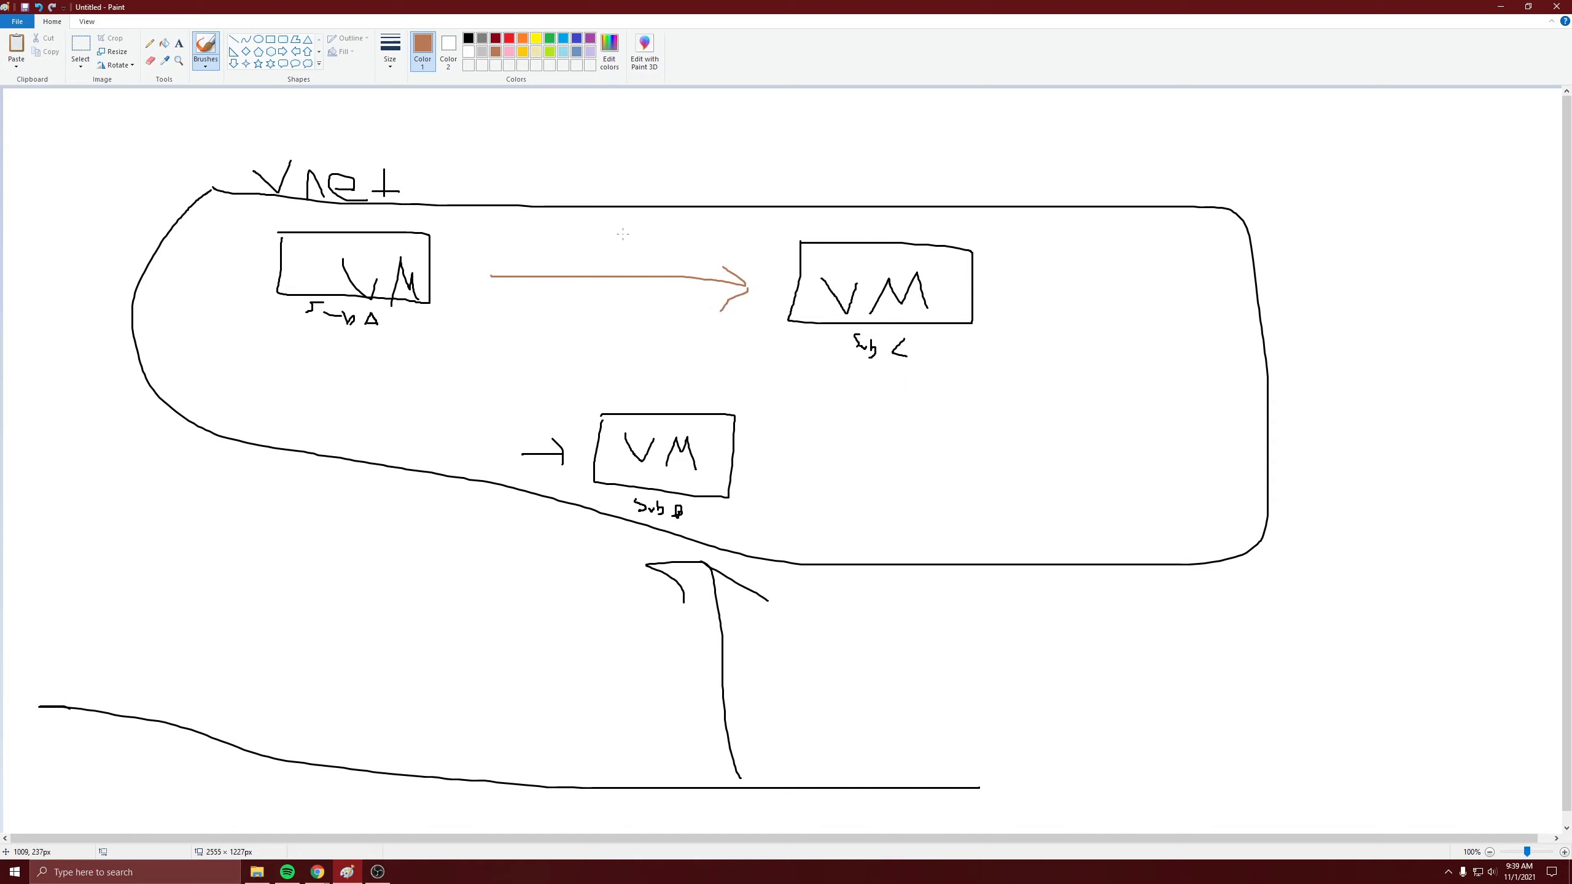
pyautogui.moveTo(621, 233); pyautogui.dragTo(687, 356)
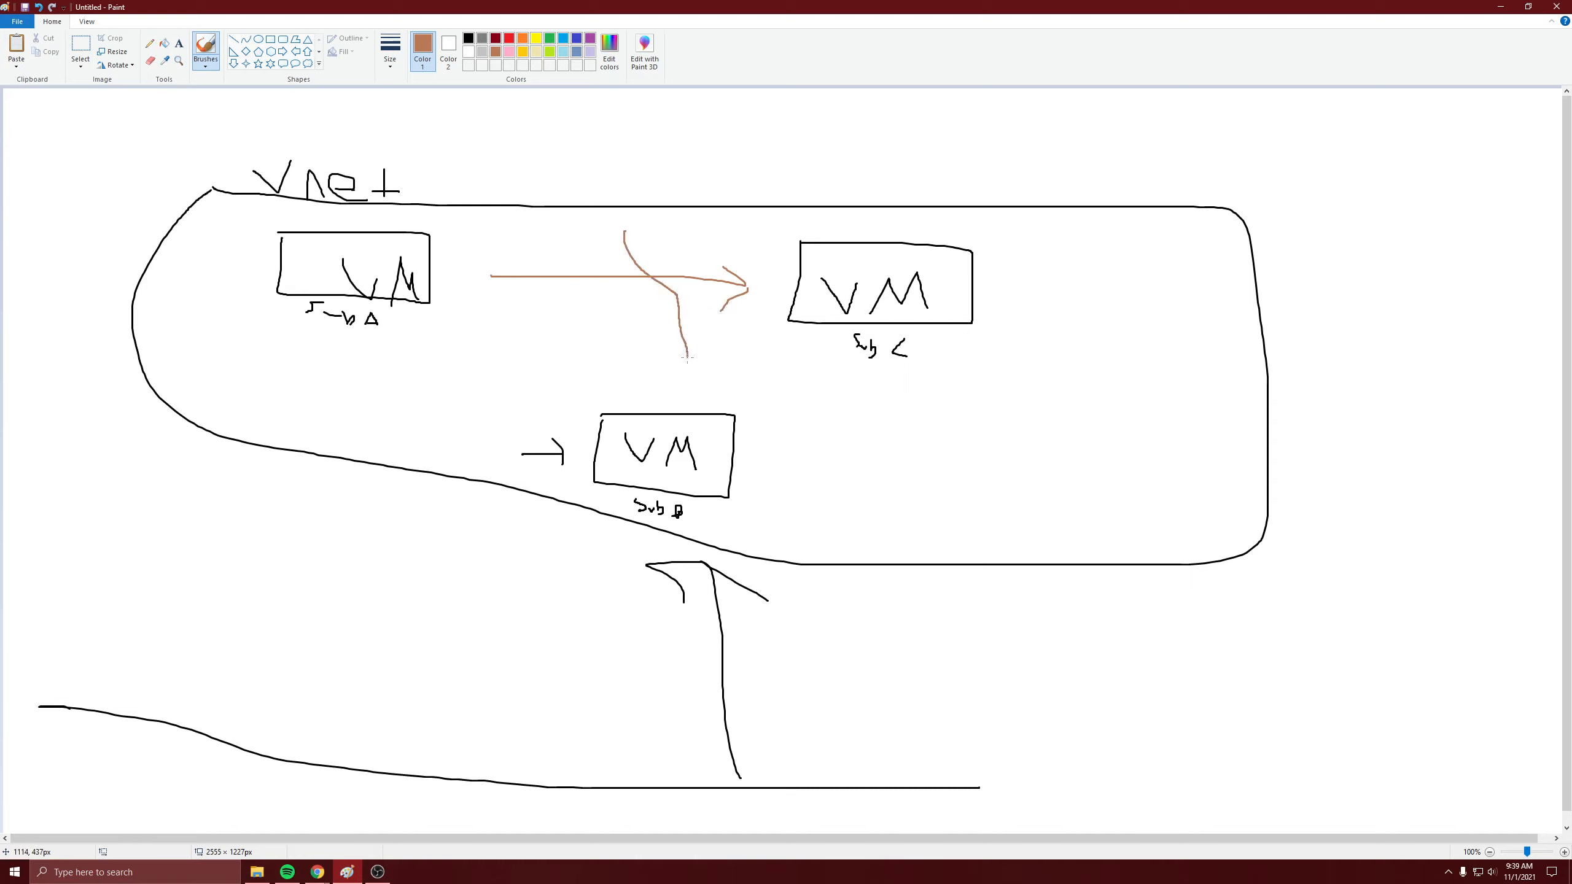
pyautogui.moveTo(689, 357); pyautogui.dragTo(689, 391)
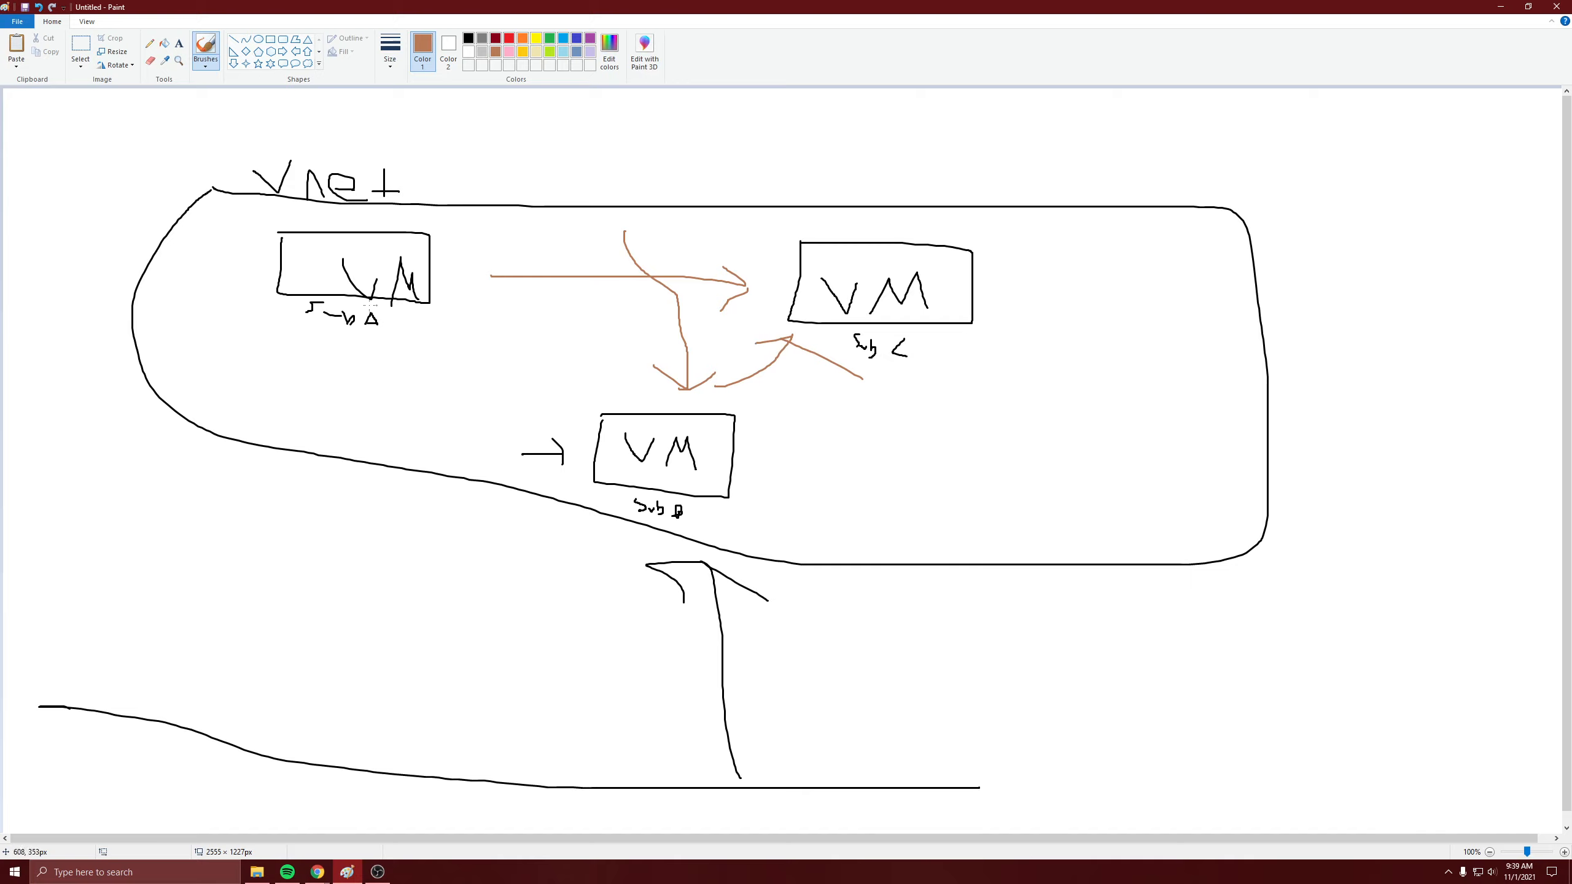
pyautogui.moveTo(189, 499)
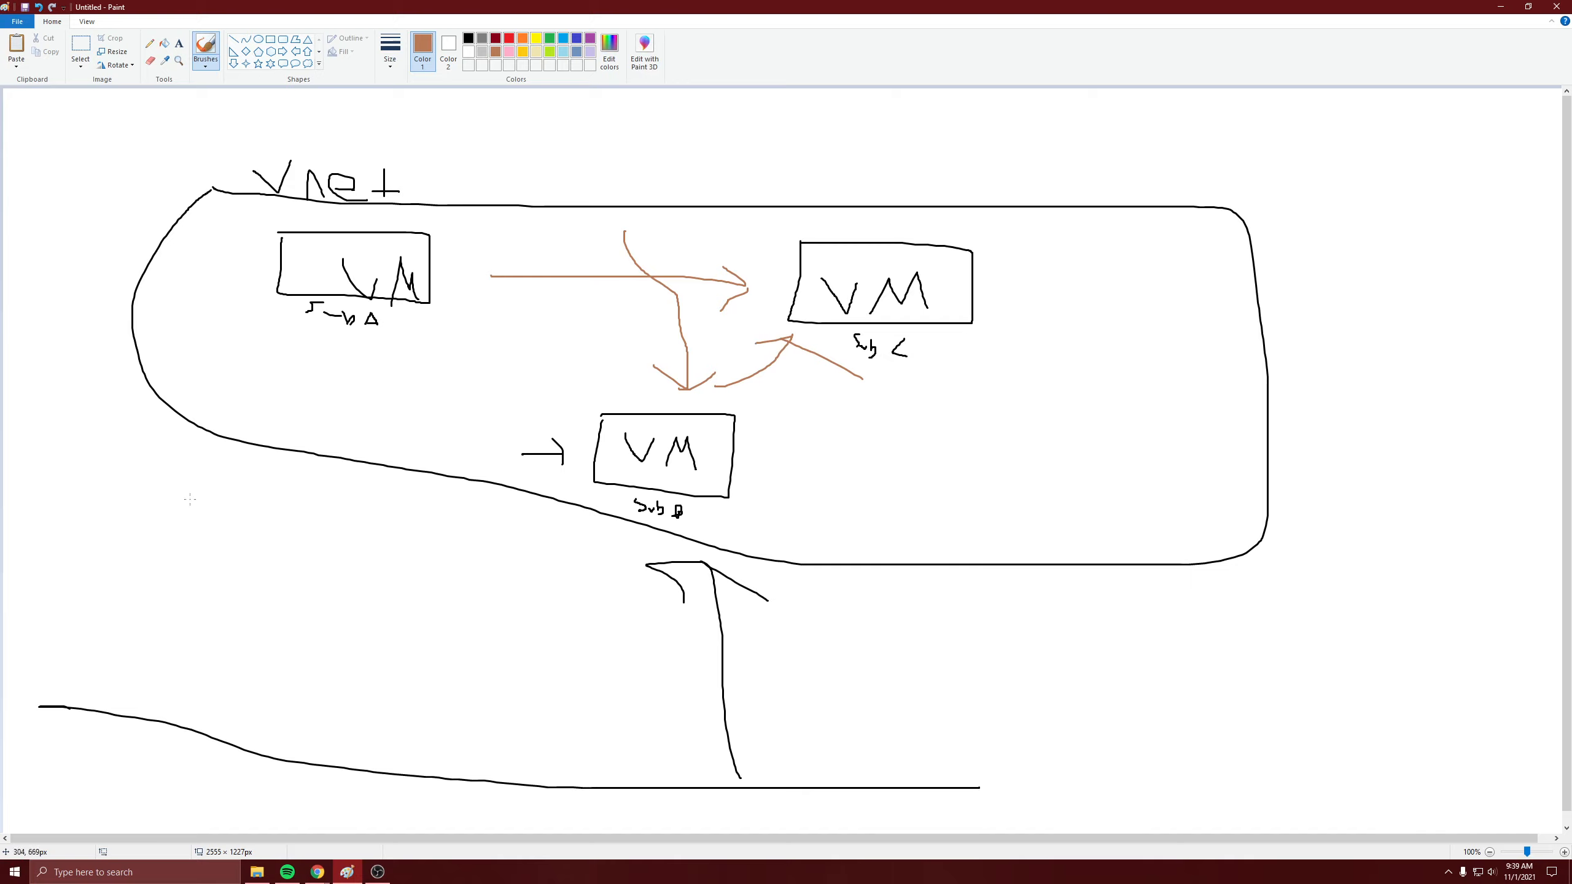